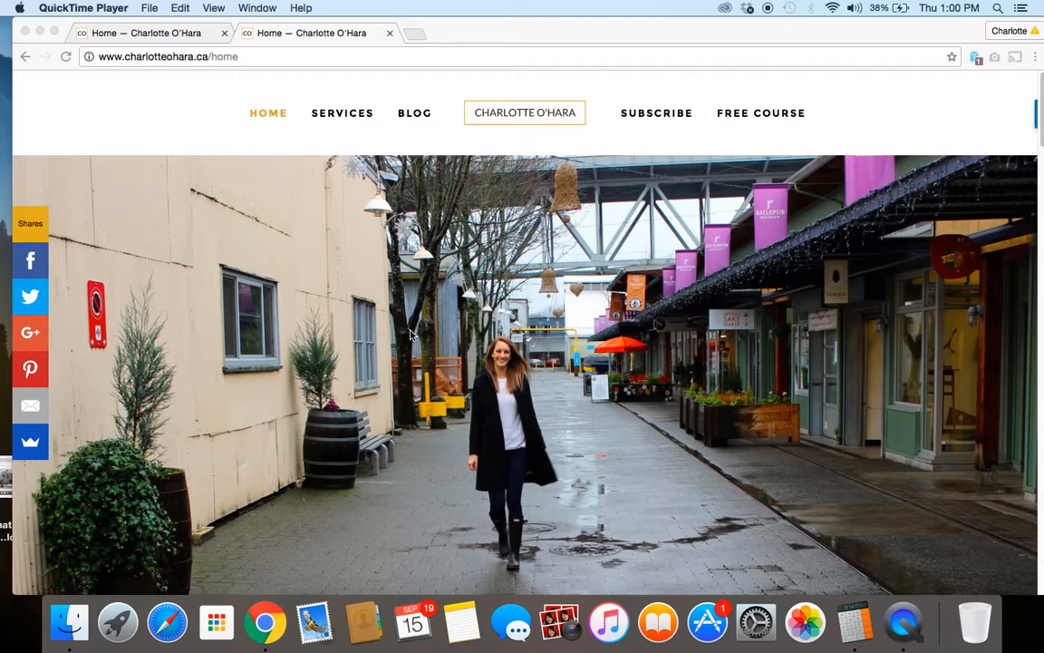
mouse_move(417, 304)
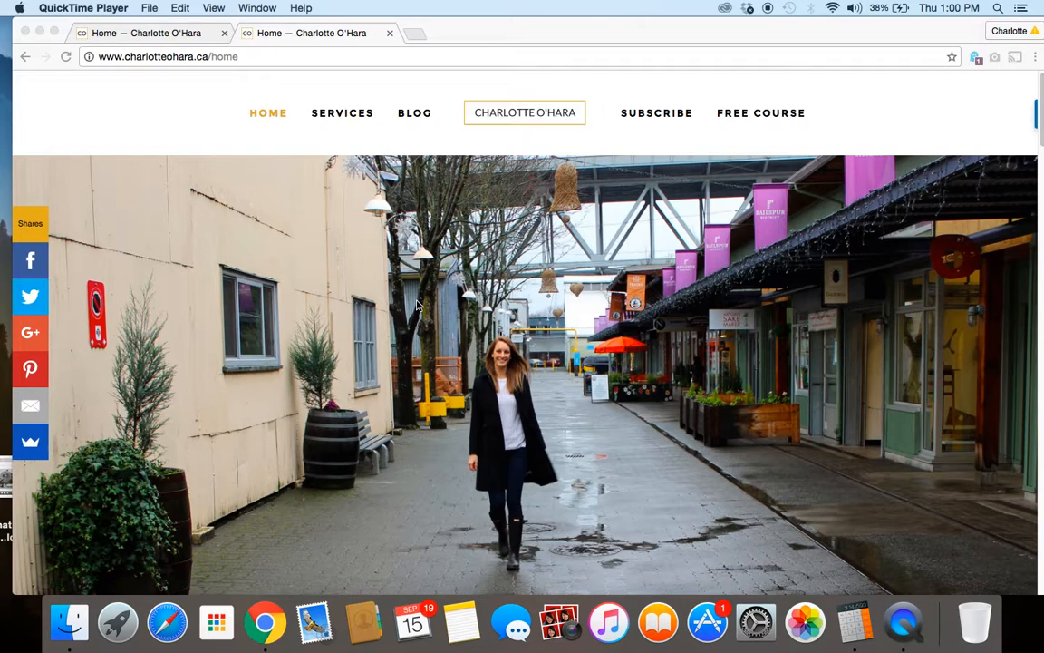
Step: Scroll the live home page down to the footer's social icons, site links and search
scroll(down, 3)
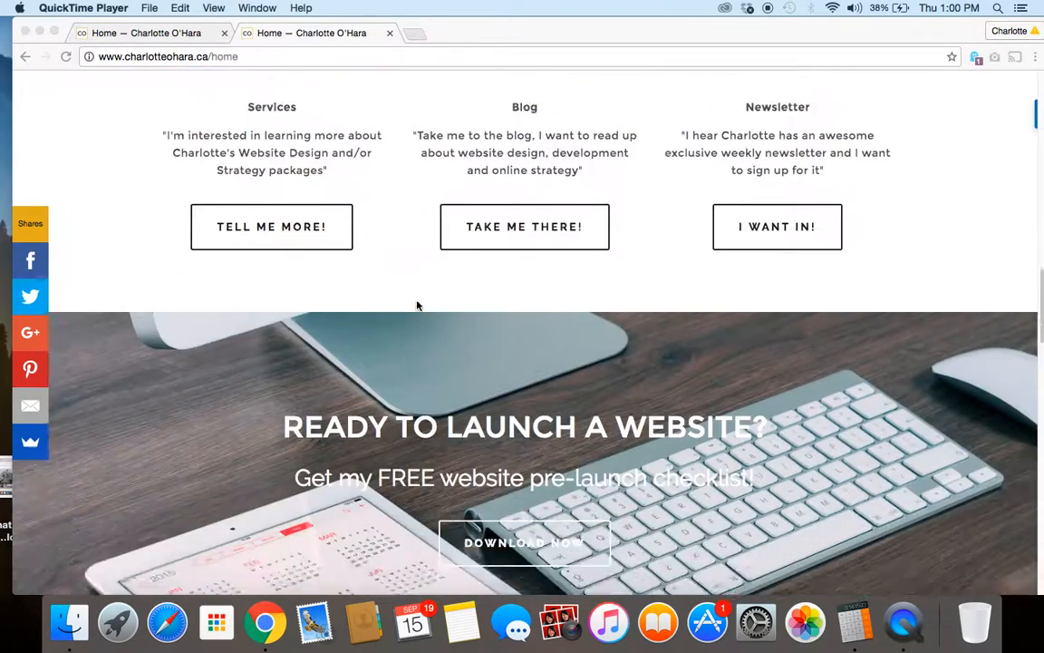
scroll(down, 3)
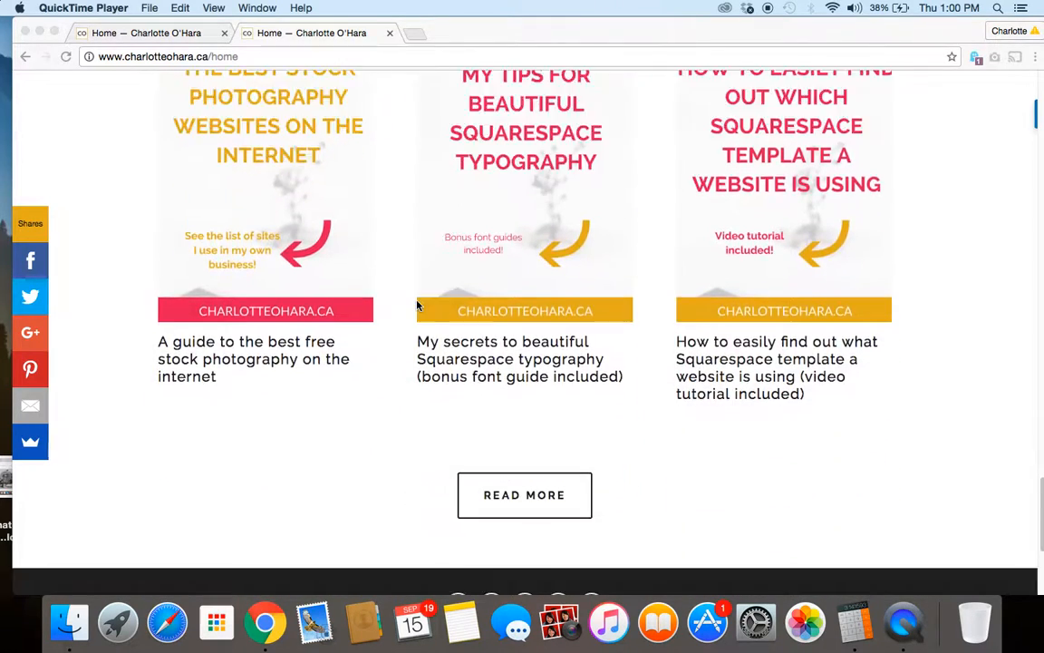
scroll(down, 3)
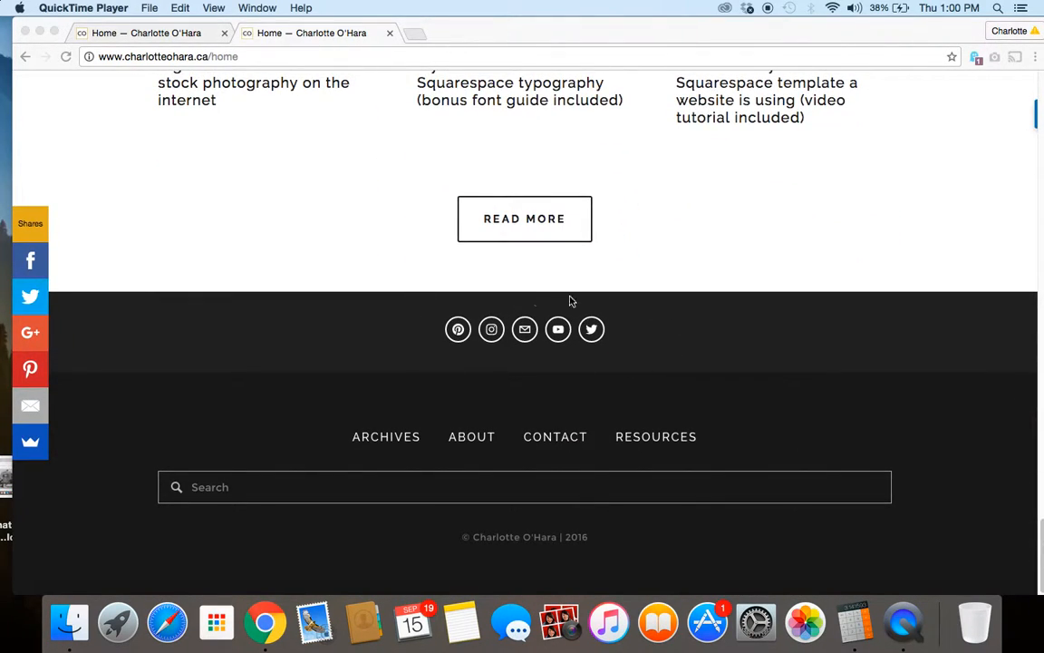
mouse_move(458, 329)
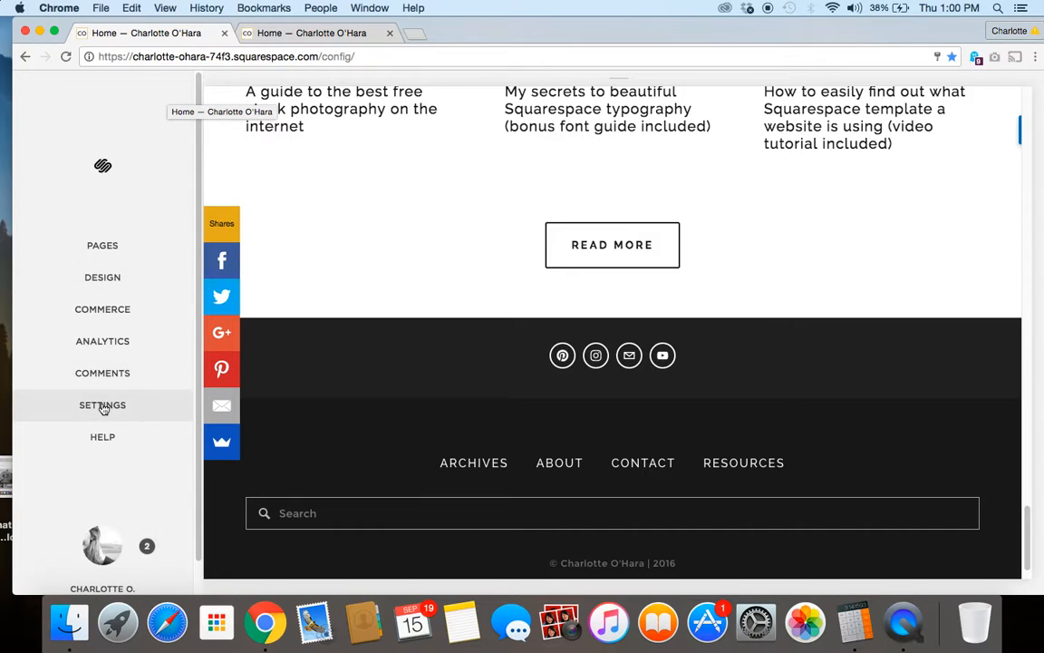
Step: Go to Settings, then Connected Accounts under Website
click(102, 406)
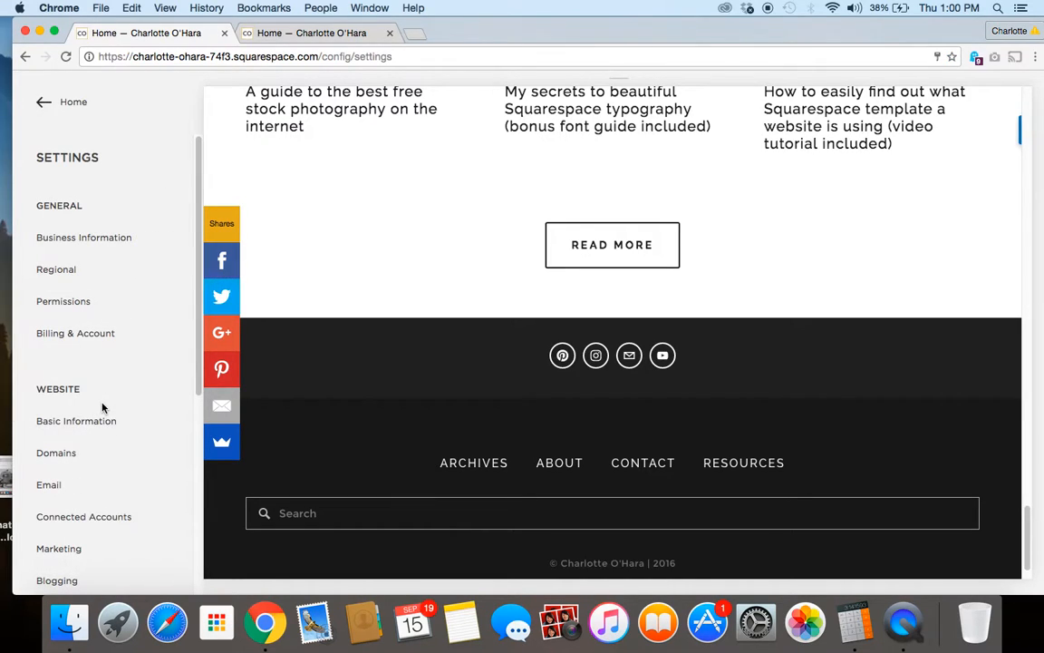
mouse_move(83, 516)
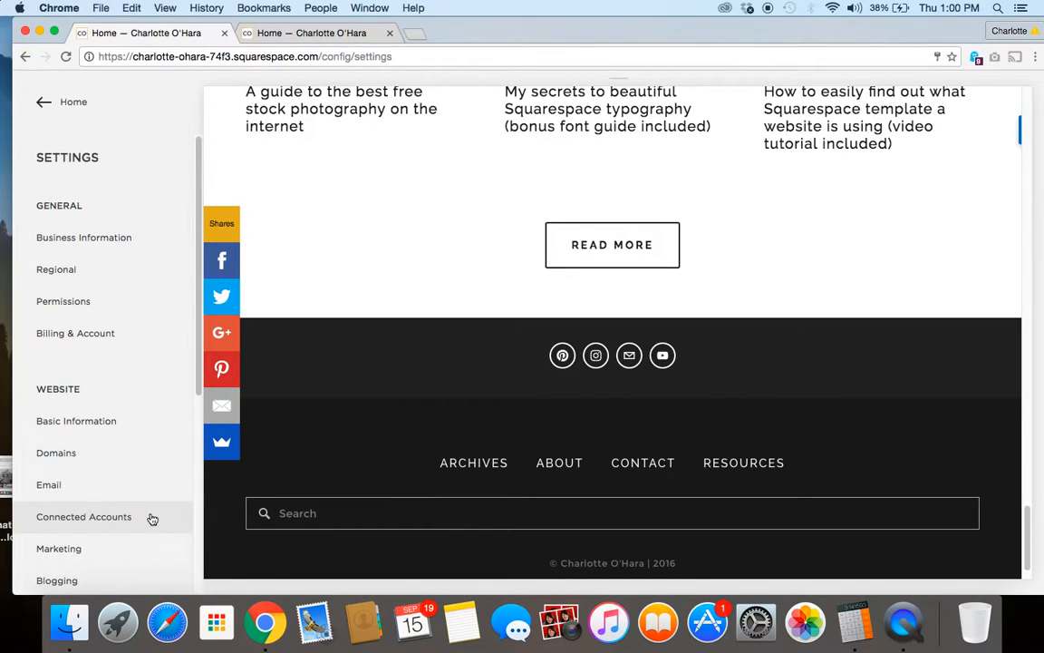
click(83, 515)
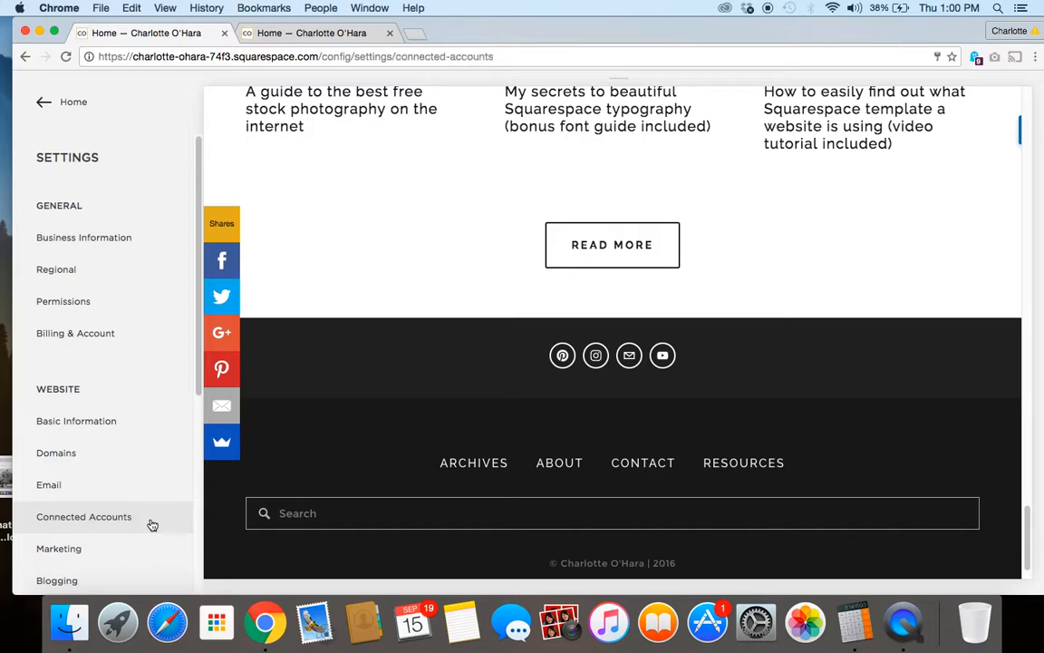
click(83, 516)
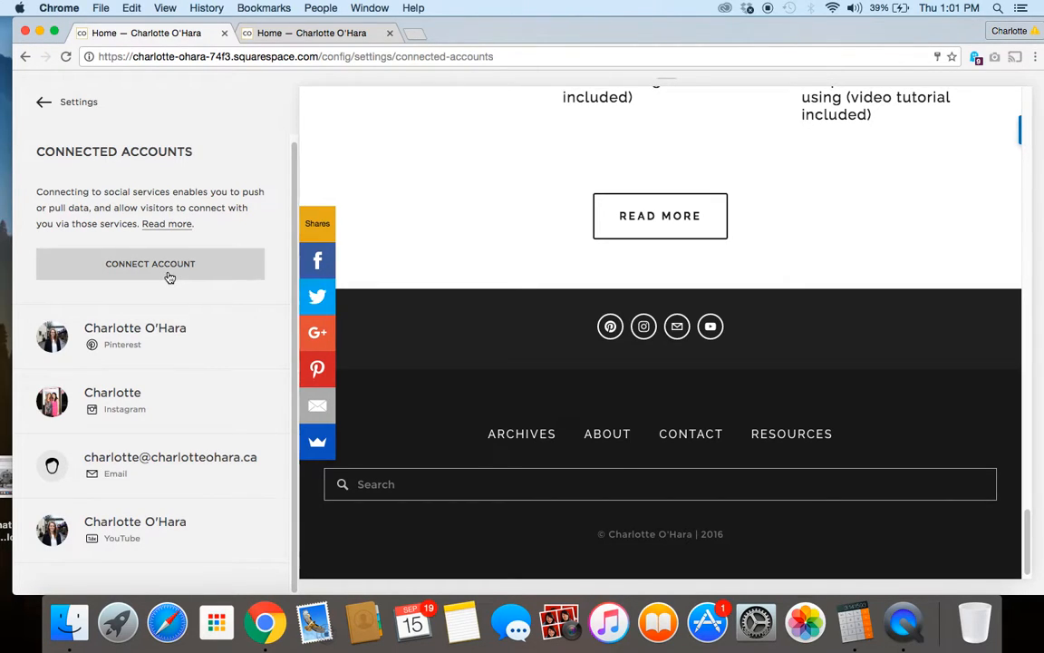
mouse_move(168, 276)
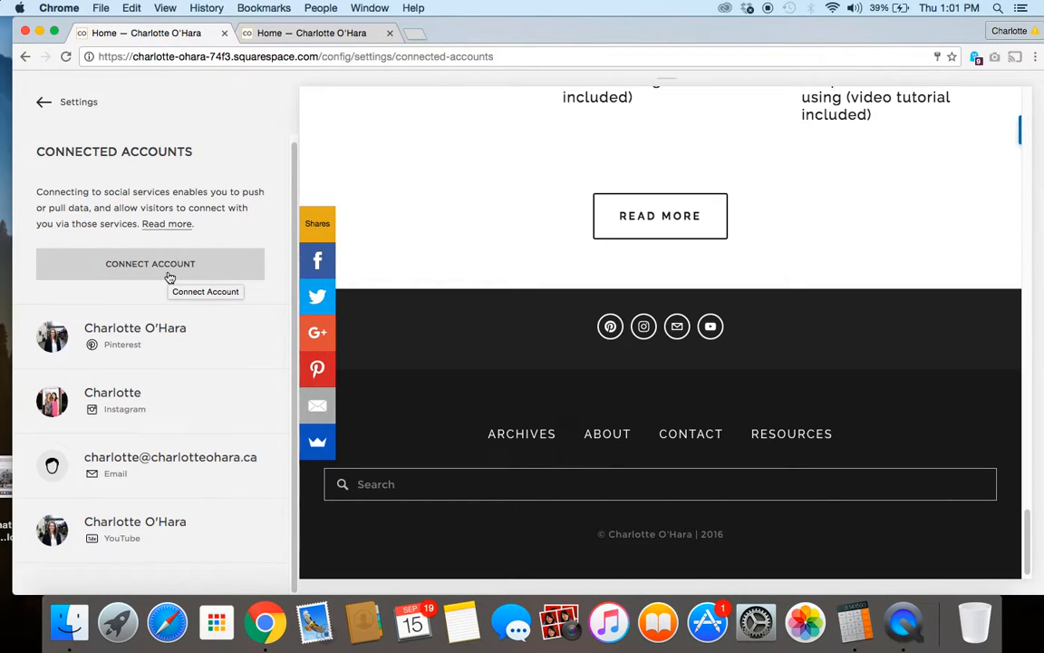
Step: Add a new connected account and pick Twitter as the service
click(149, 264)
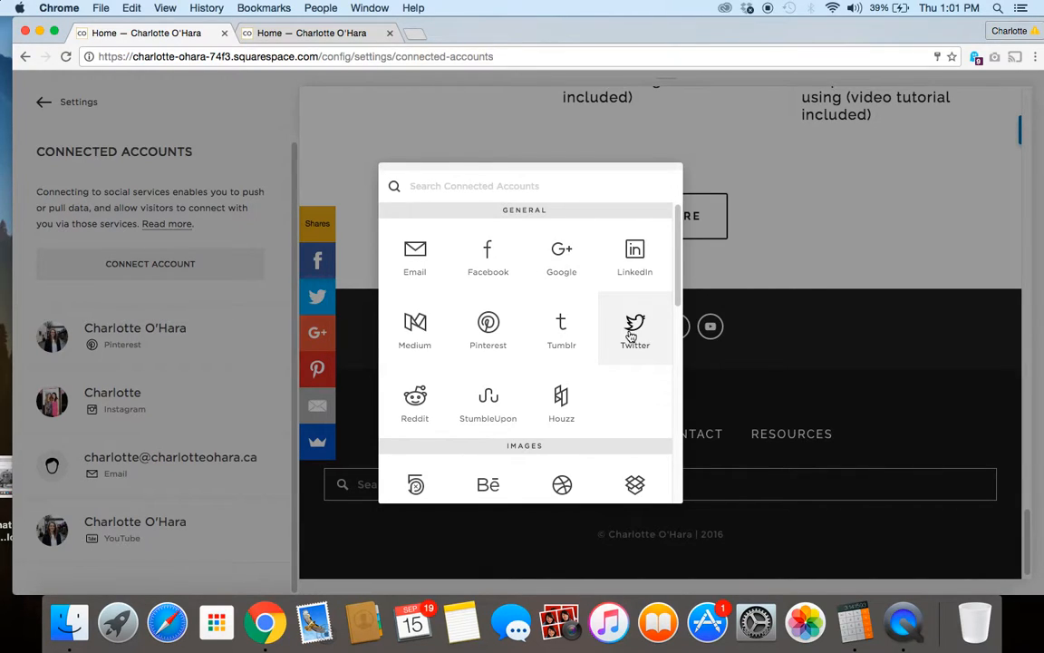
click(634, 328)
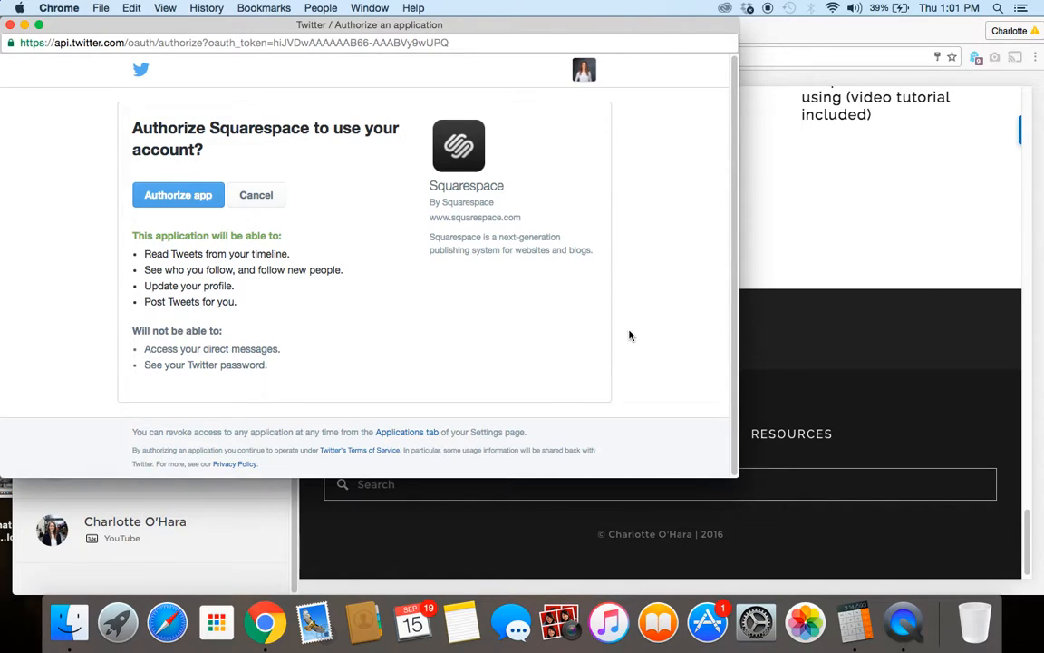
mouse_move(178, 194)
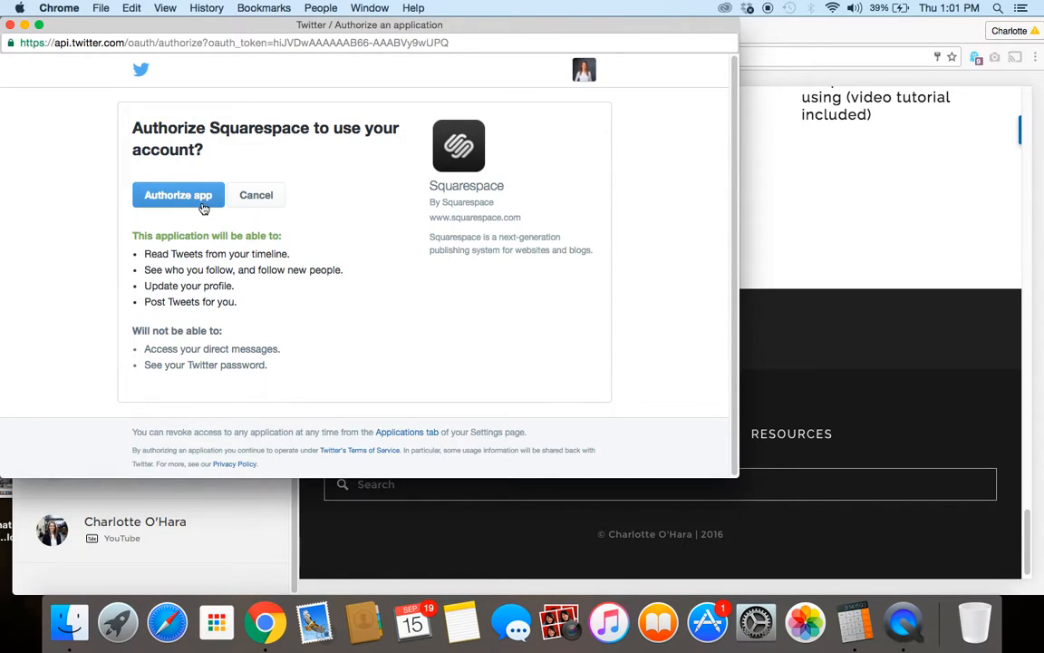
Step: Authorize the Squarespace app in the Twitter authorization popup
click(178, 195)
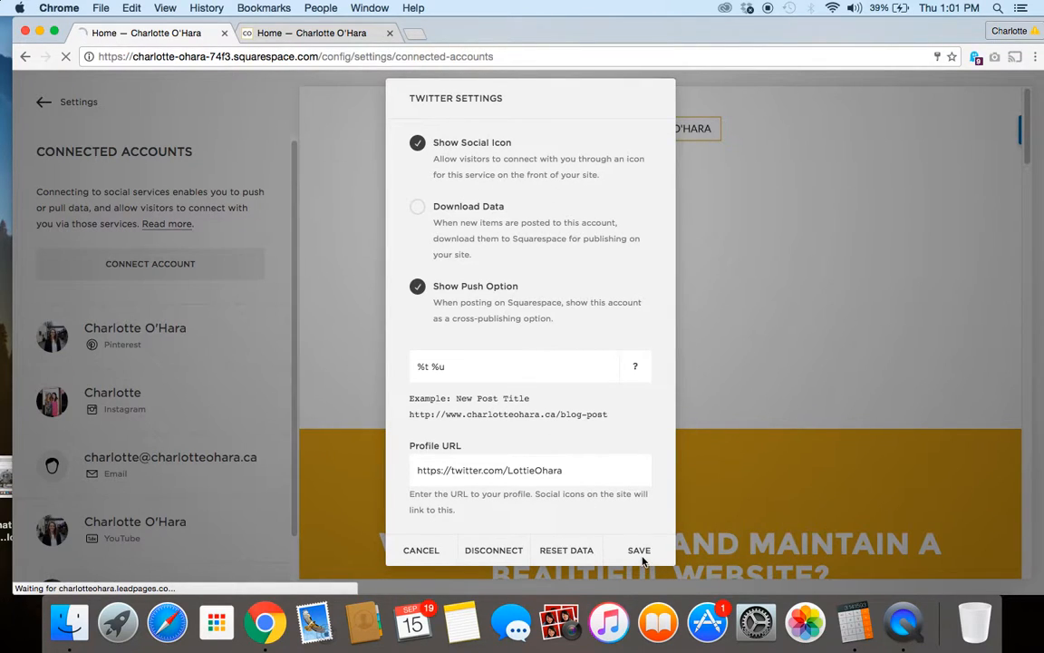
Step: Save the Twitter settings with Show Social Icon kept on, then scroll the site footer
click(639, 549)
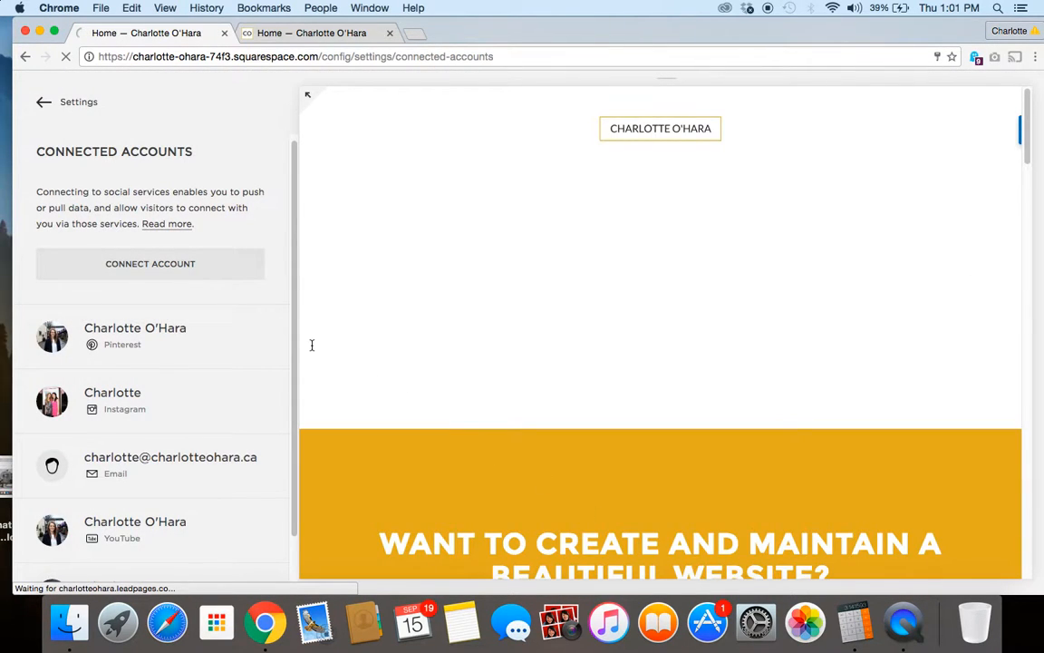
scroll(down, 3)
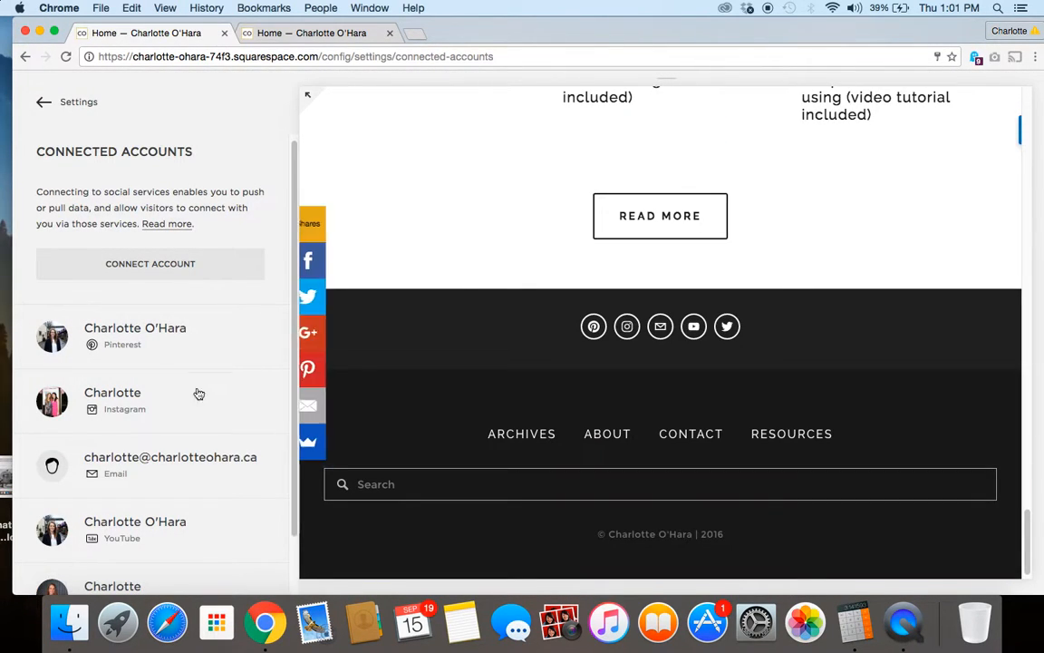
scroll(down, 3)
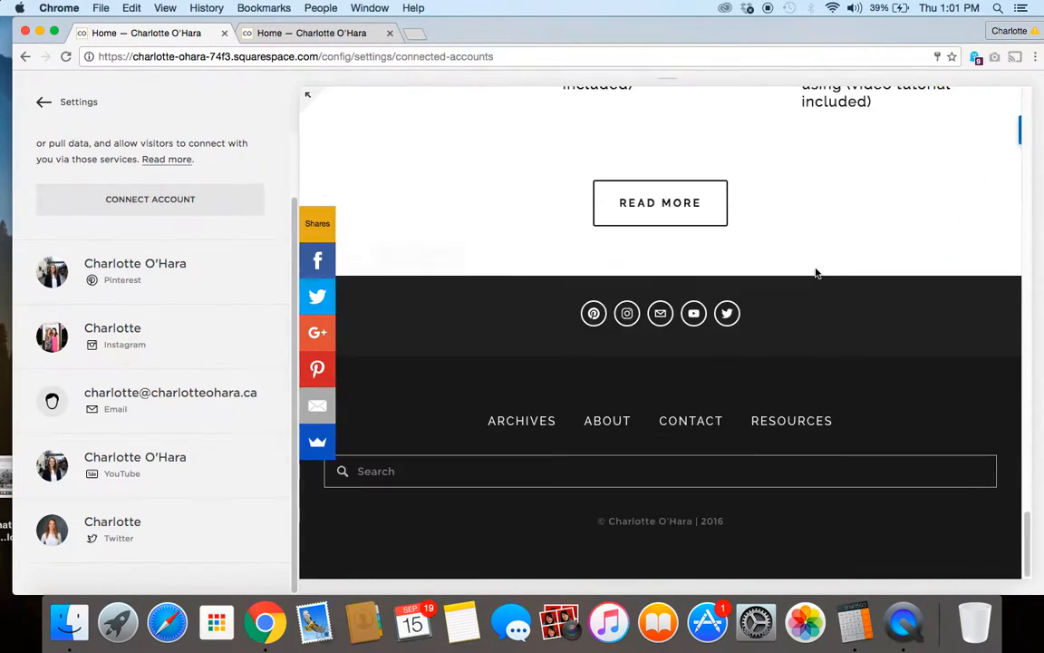
mouse_move(726, 313)
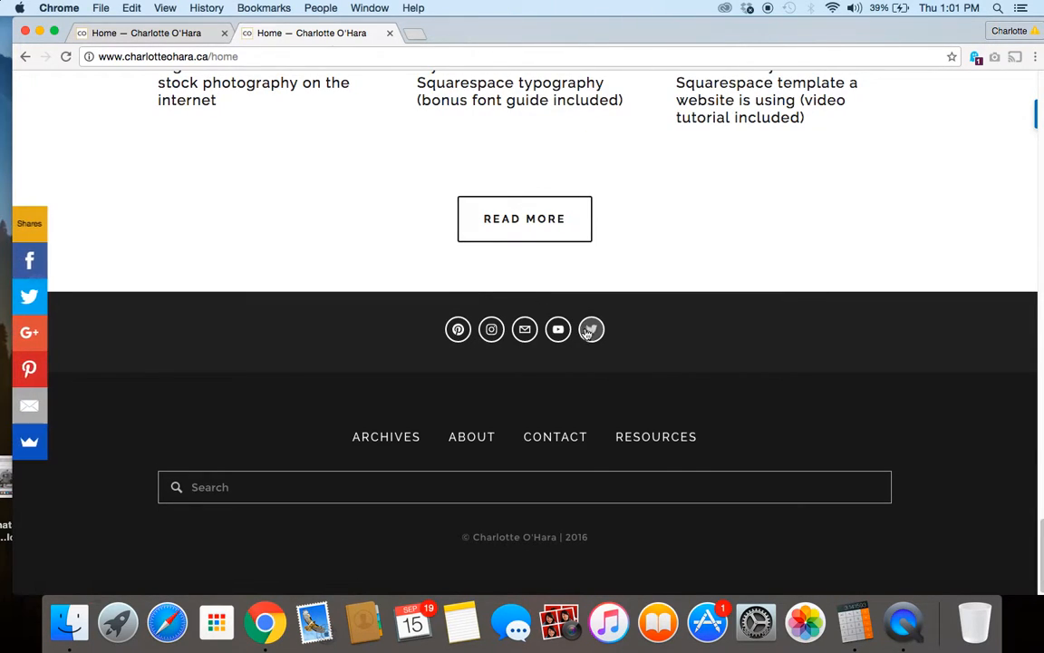
click(591, 329)
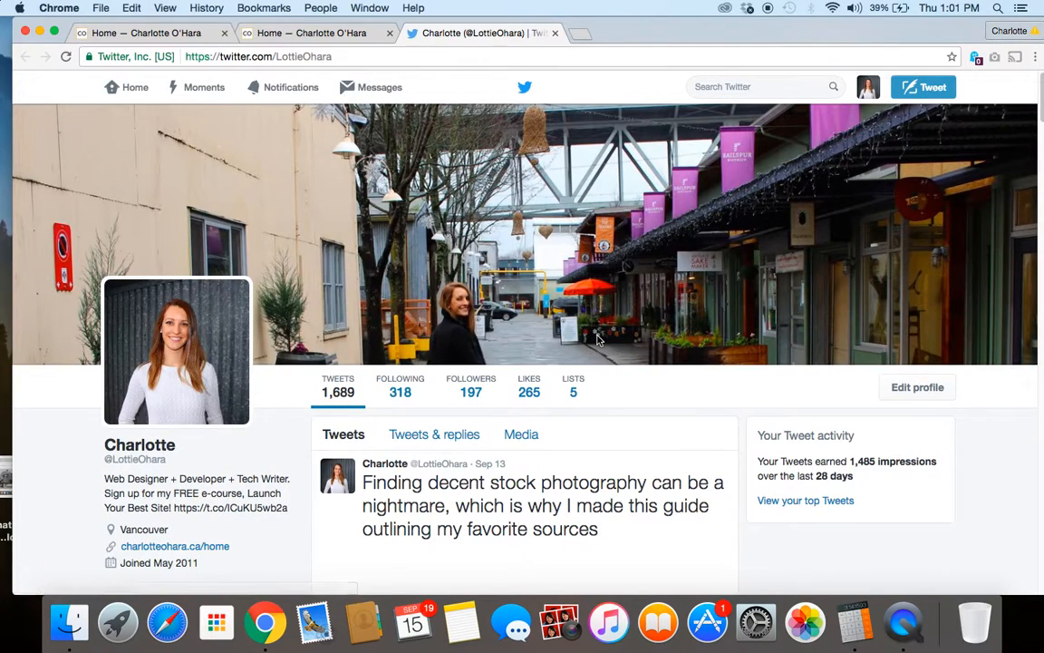